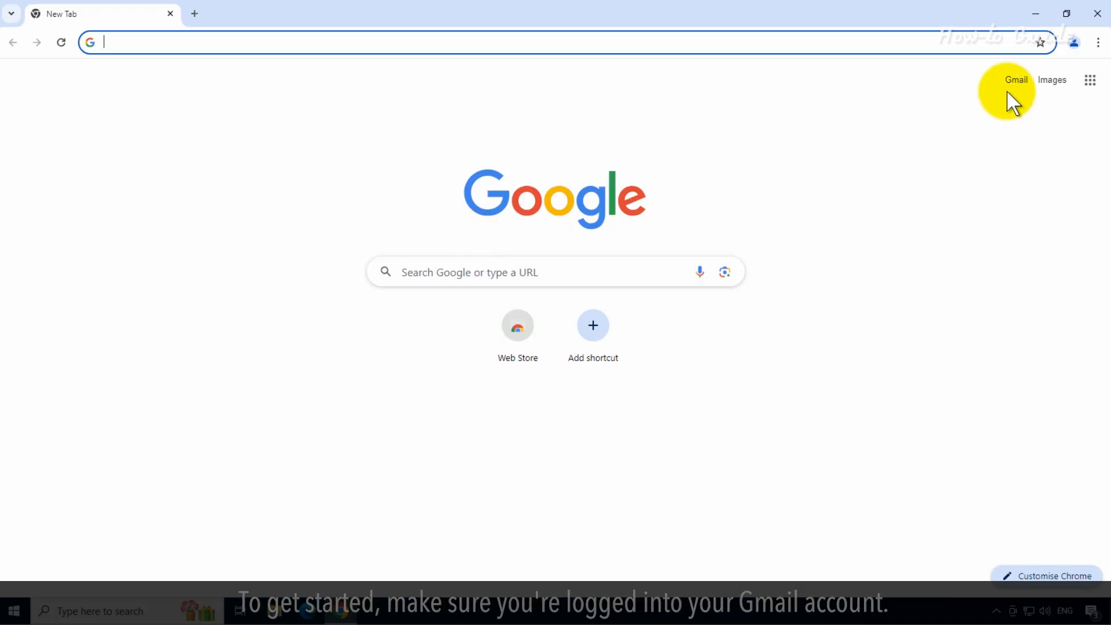
Step: Open the Gmail inbox from the Chrome new tab page's top-right Gmail link
left_click(1016, 79)
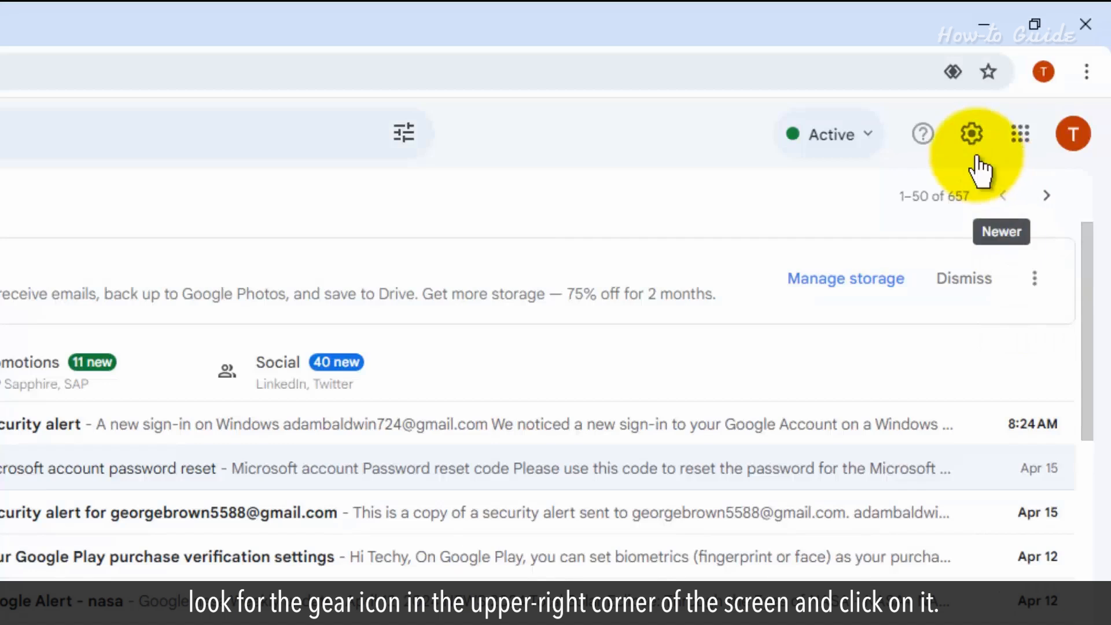
Step: Reach the full Settings page through Quick settings' See all settings
left_click(972, 133)
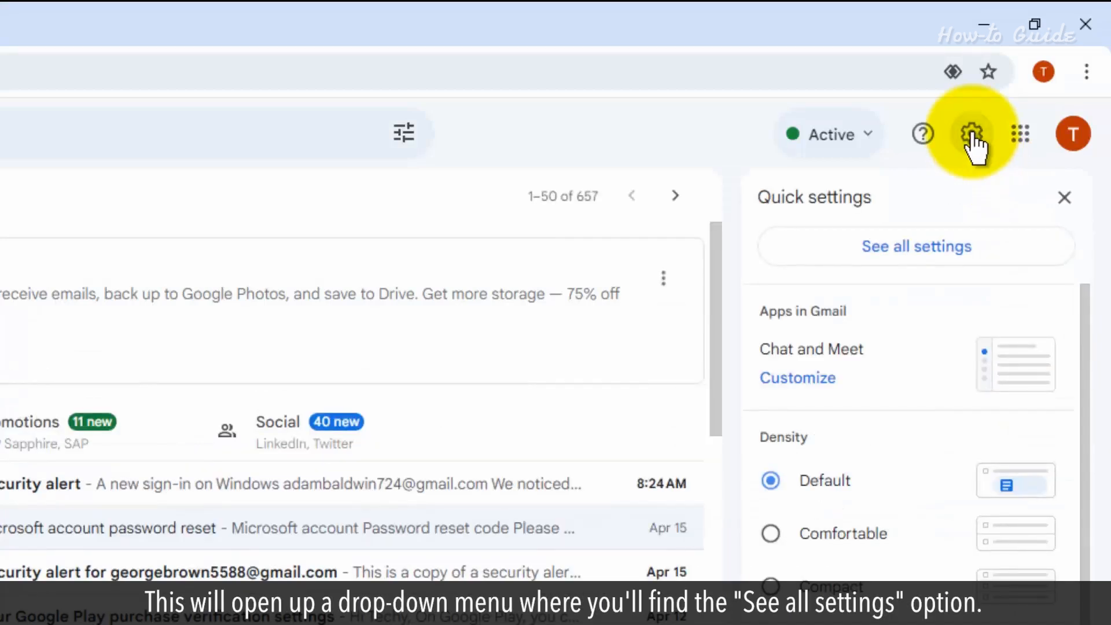
mouse_move(950, 212)
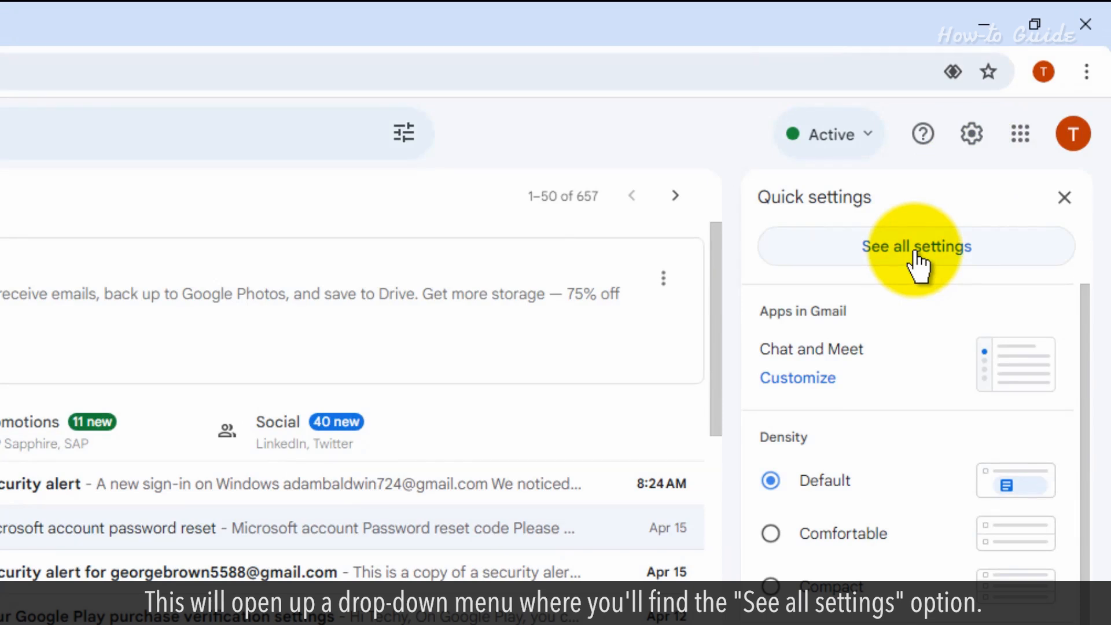
left_click(915, 246)
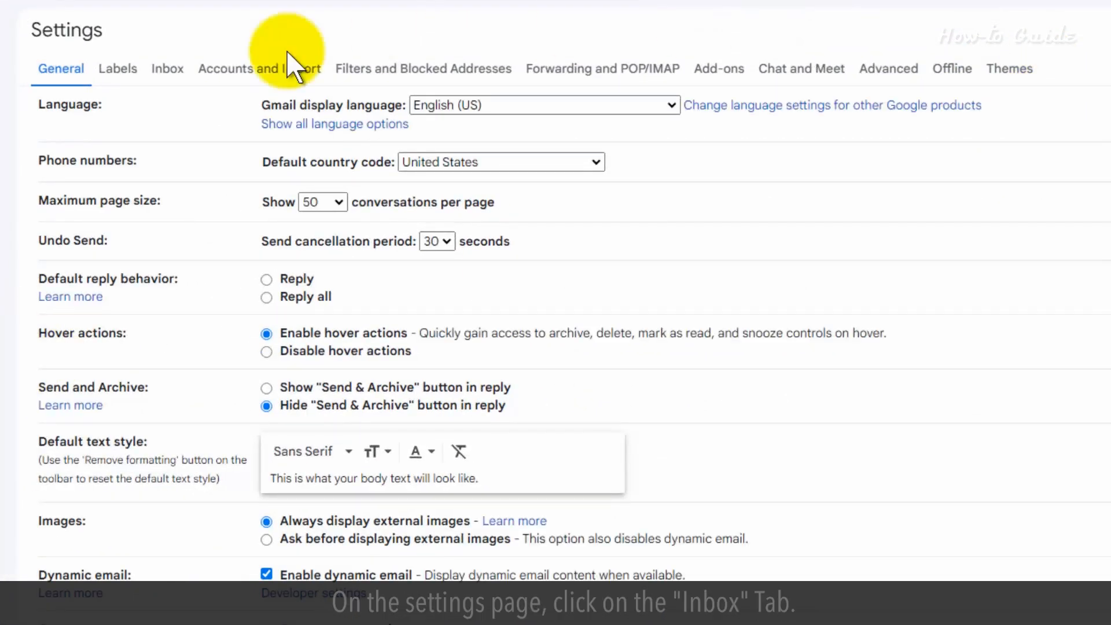
Step: Show the Inbox settings tab and expand the inbox type layout list
left_click(167, 69)
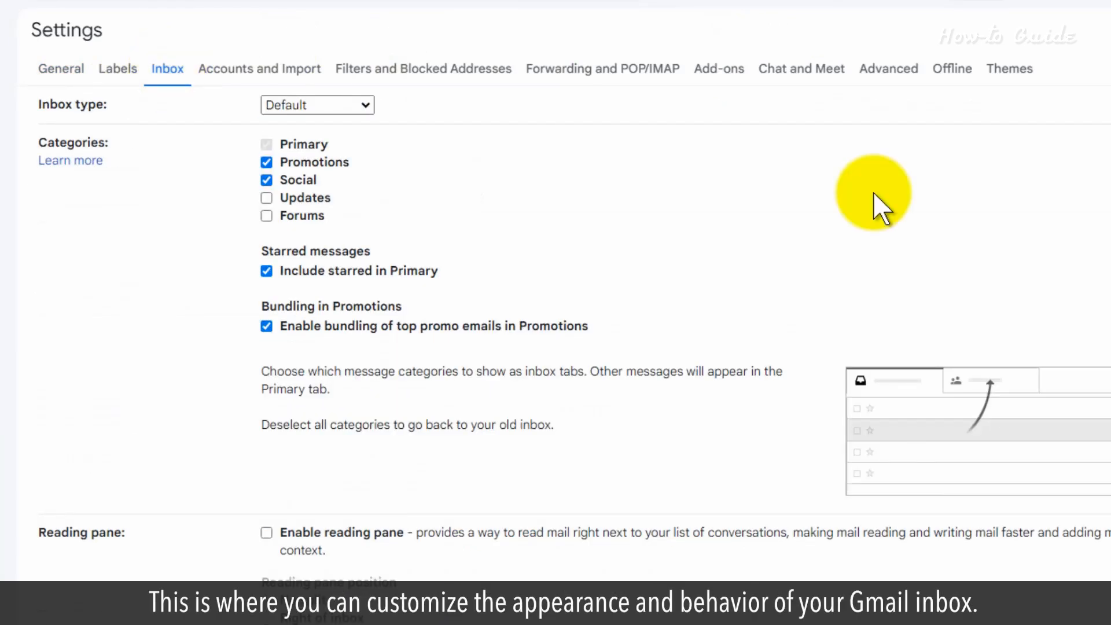
mouse_move(708, 142)
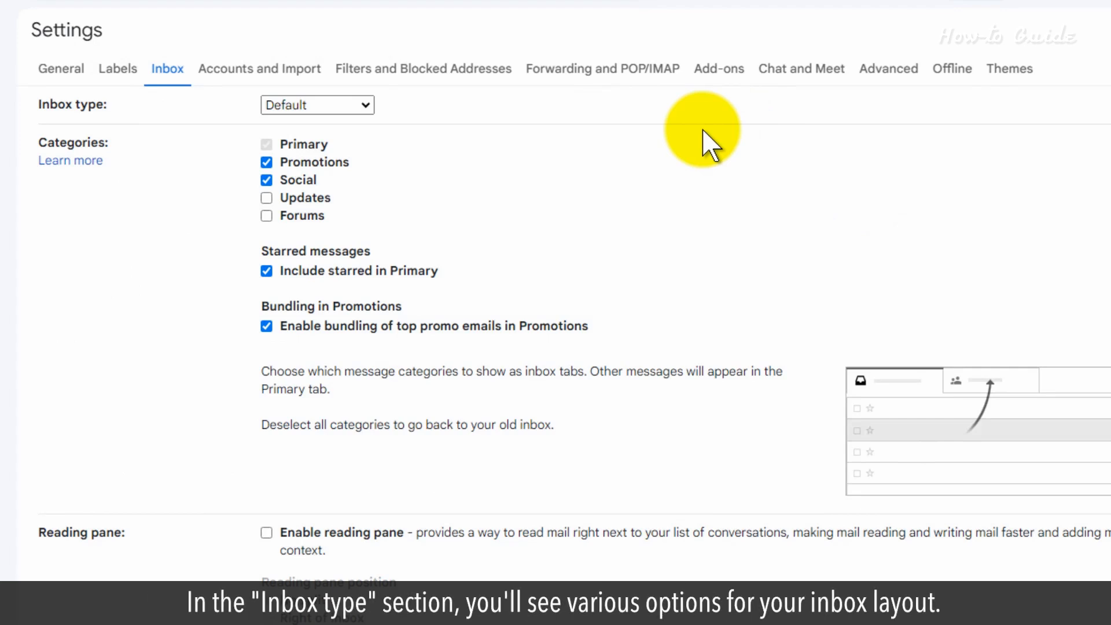
left_click(316, 105)
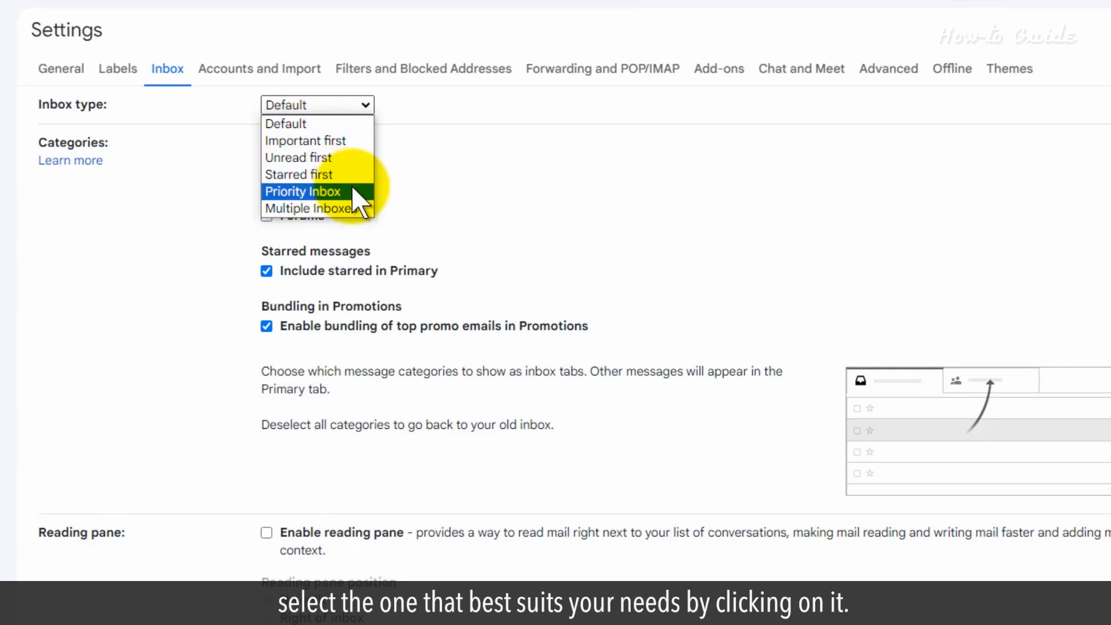
mouse_move(319, 140)
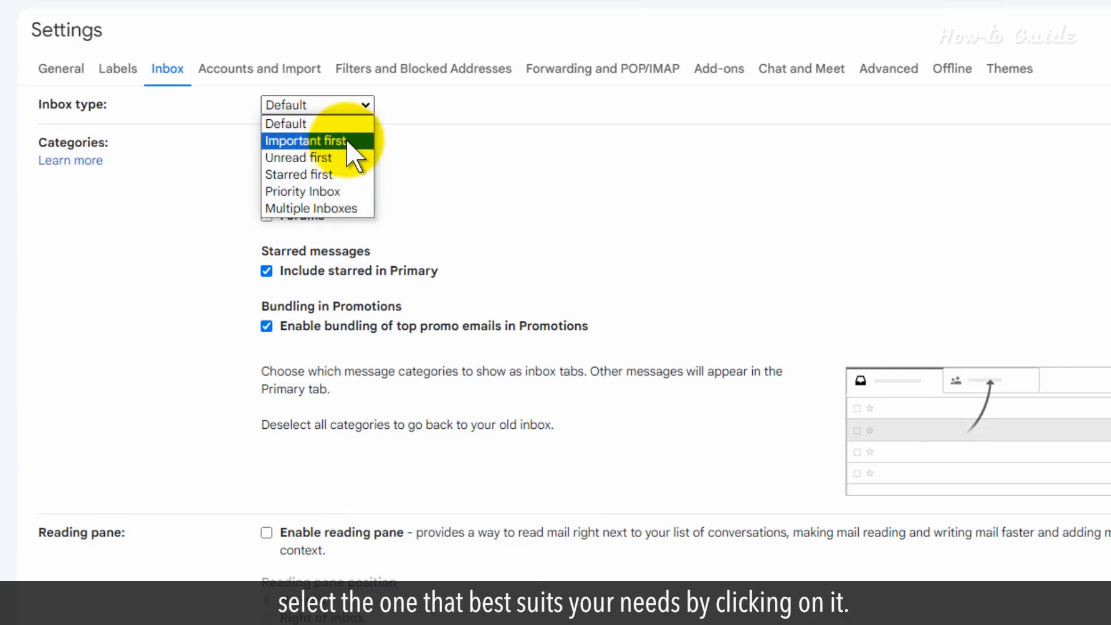
Step: Choose Important first from the Inbox type dropdown
left_click(306, 140)
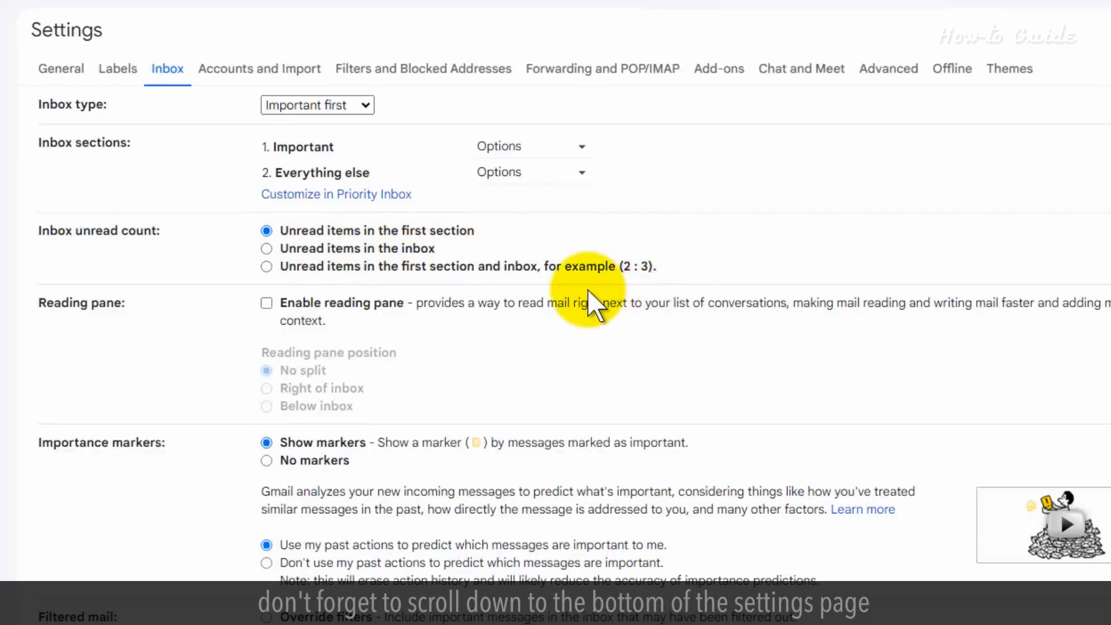
Step: Save Changes at the bottom of Inbox settings to apply Important first
scroll("down", 3)
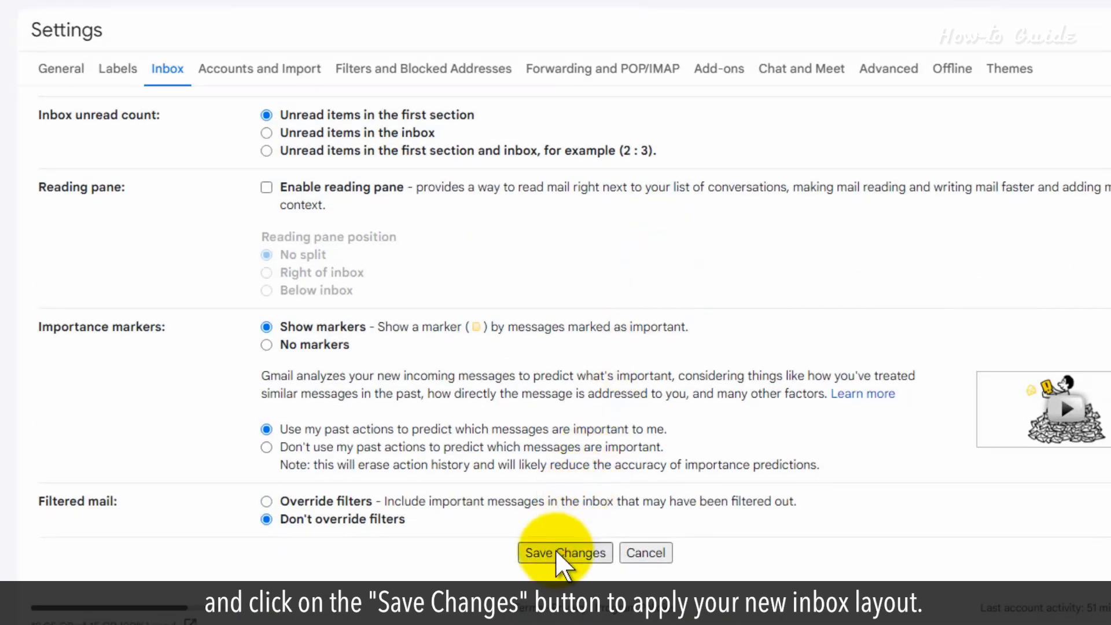
left_click(565, 552)
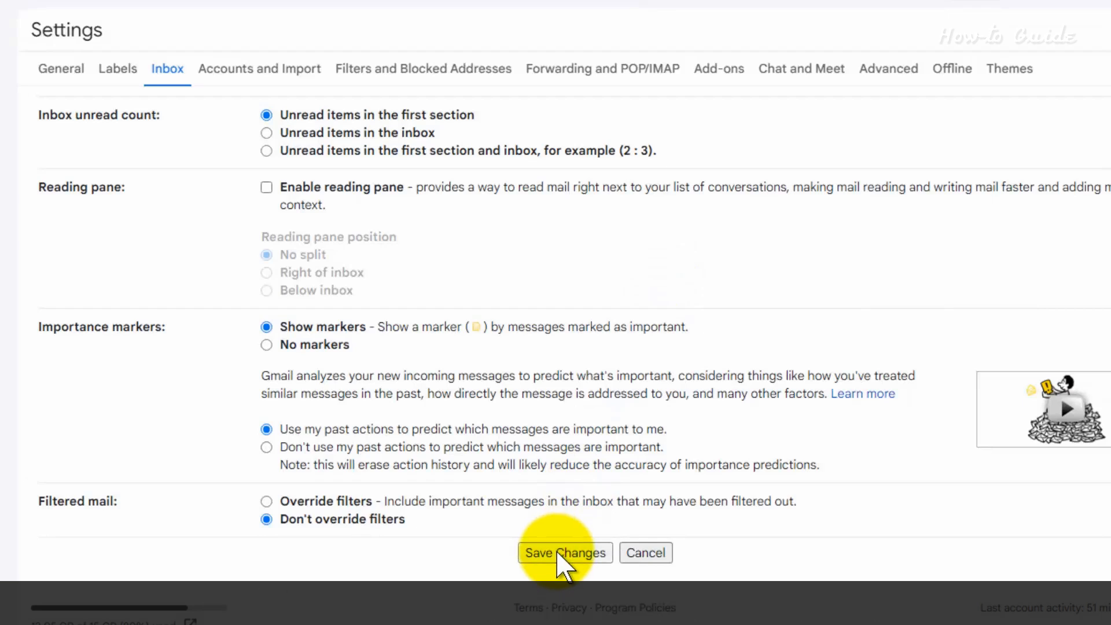
left_click(565, 552)
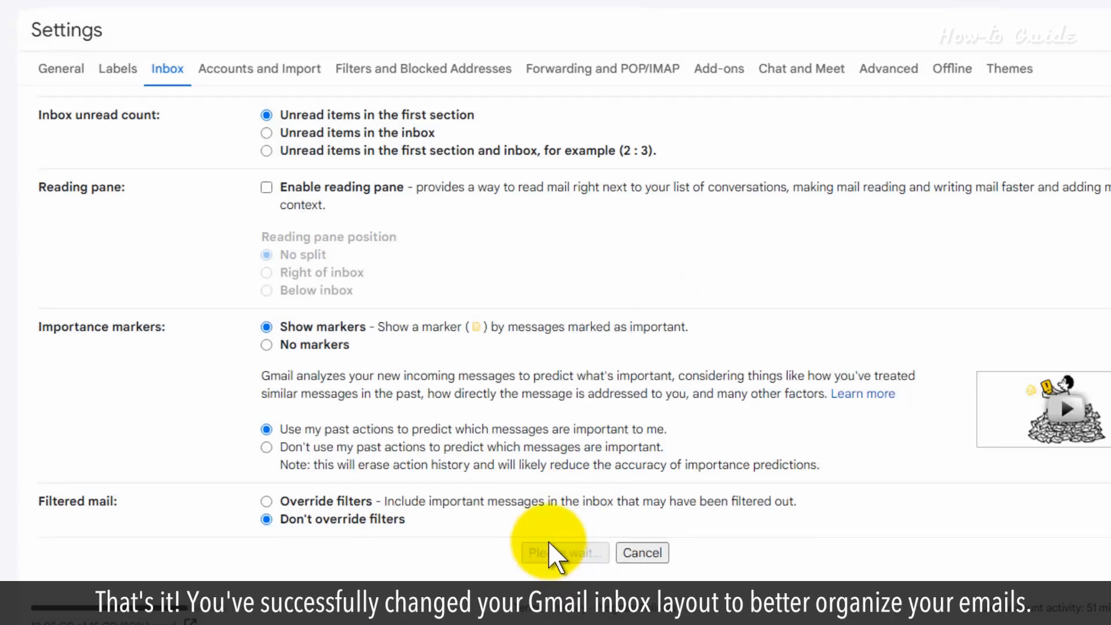
left_click(564, 552)
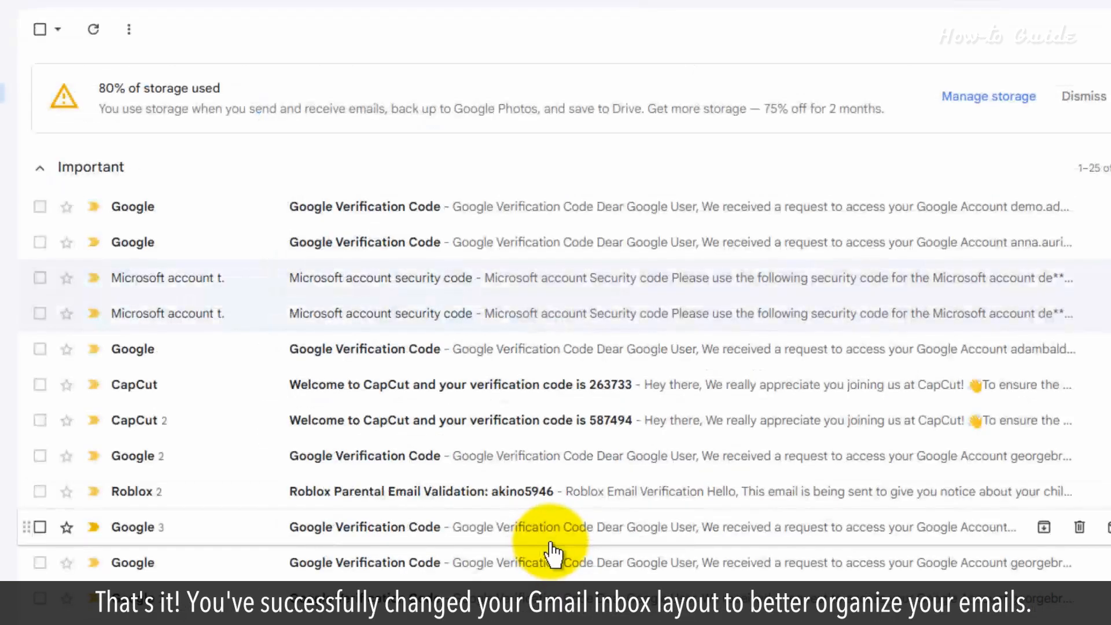